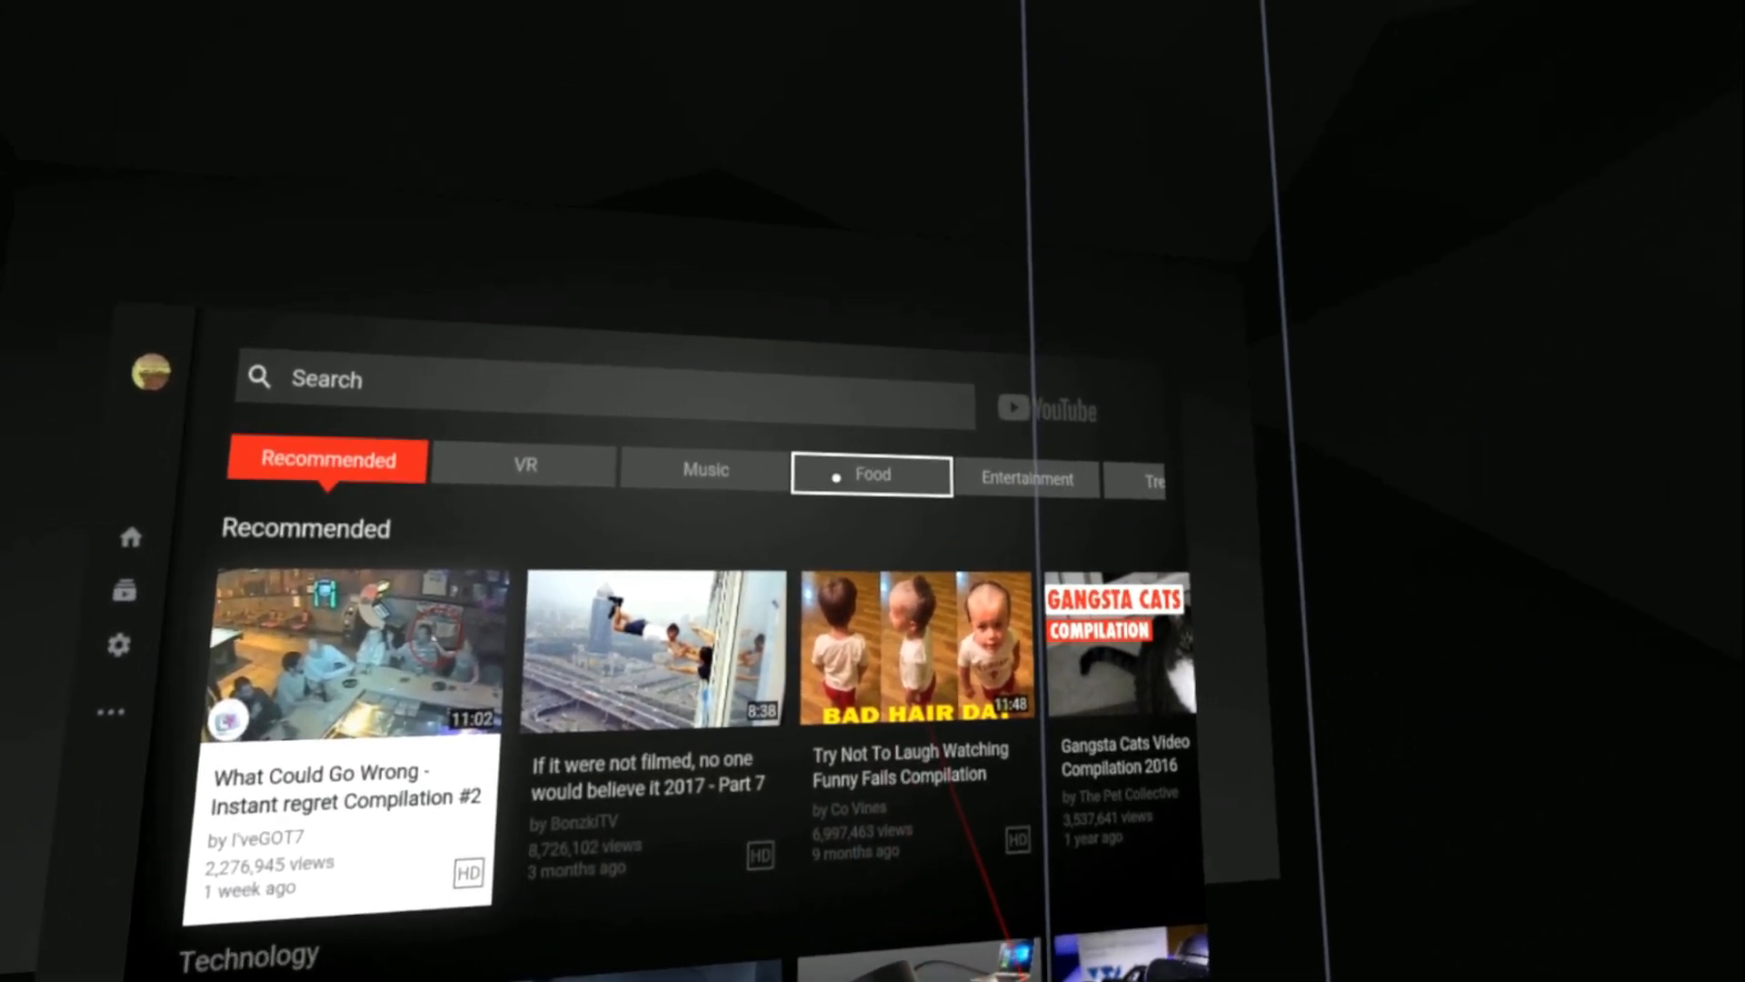
Rerun the recent search 'cuba archaeology 360' from the search bar.
{"action": "left_click", "coordinate": [149, 368]}
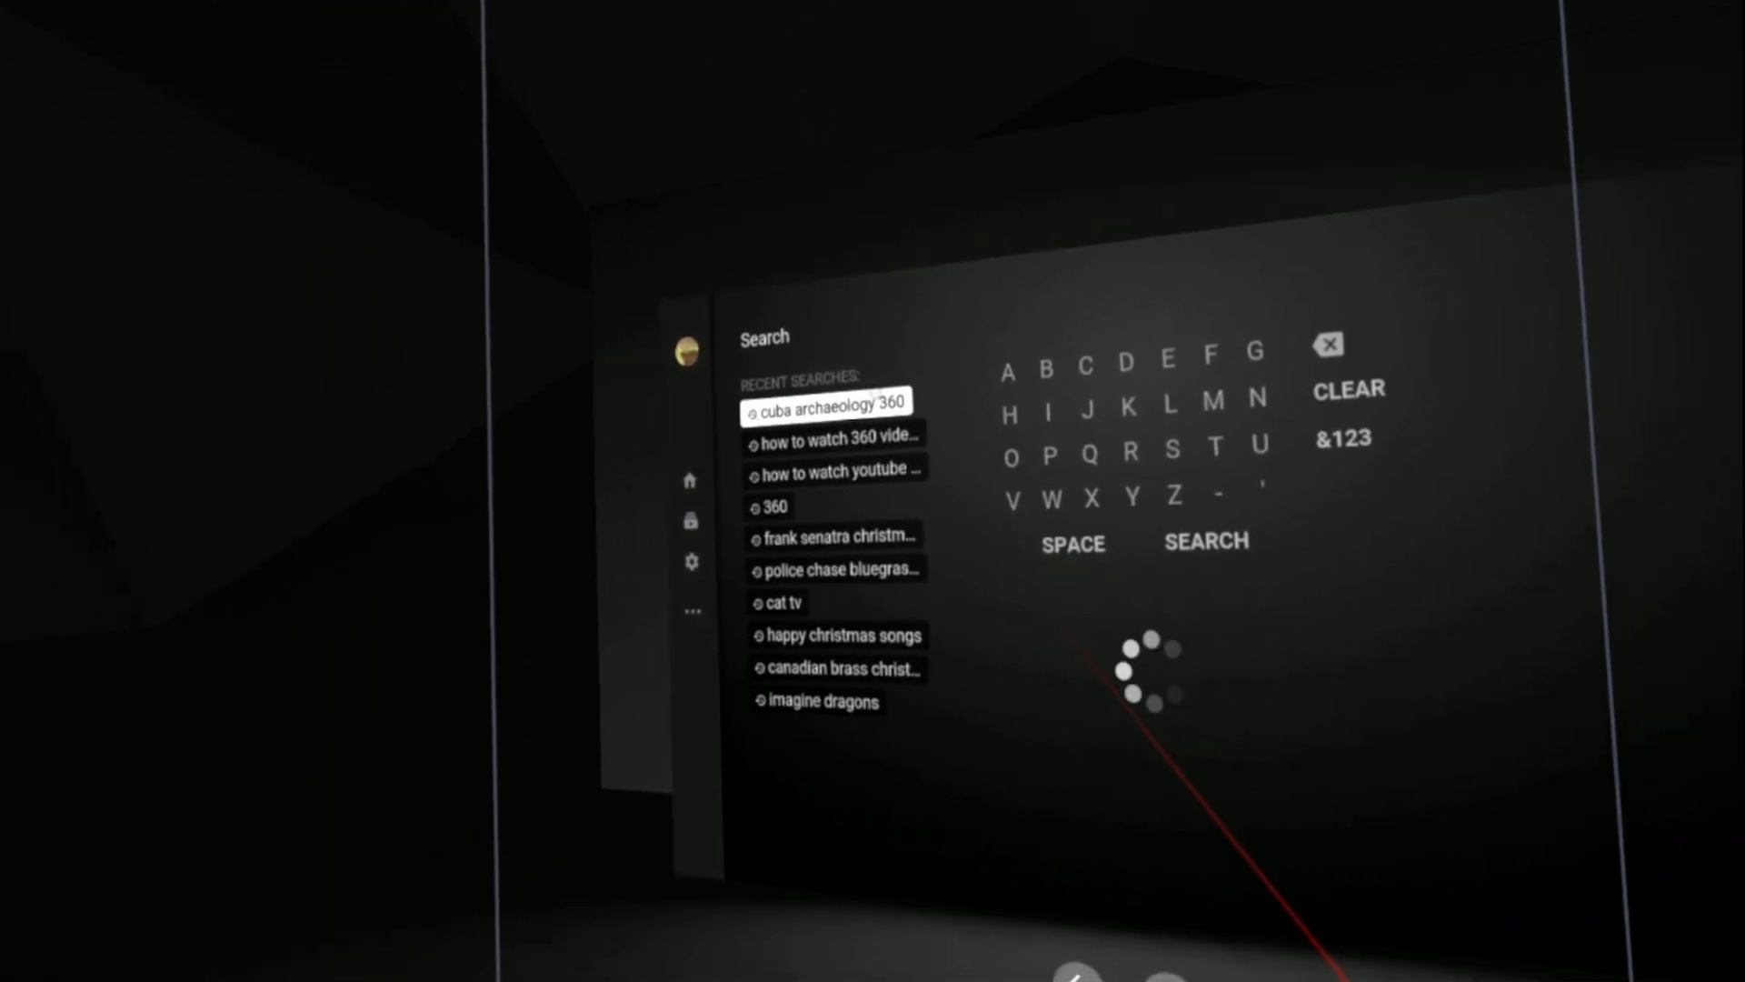
{"action": "left_click", "coordinate": [826, 400]}
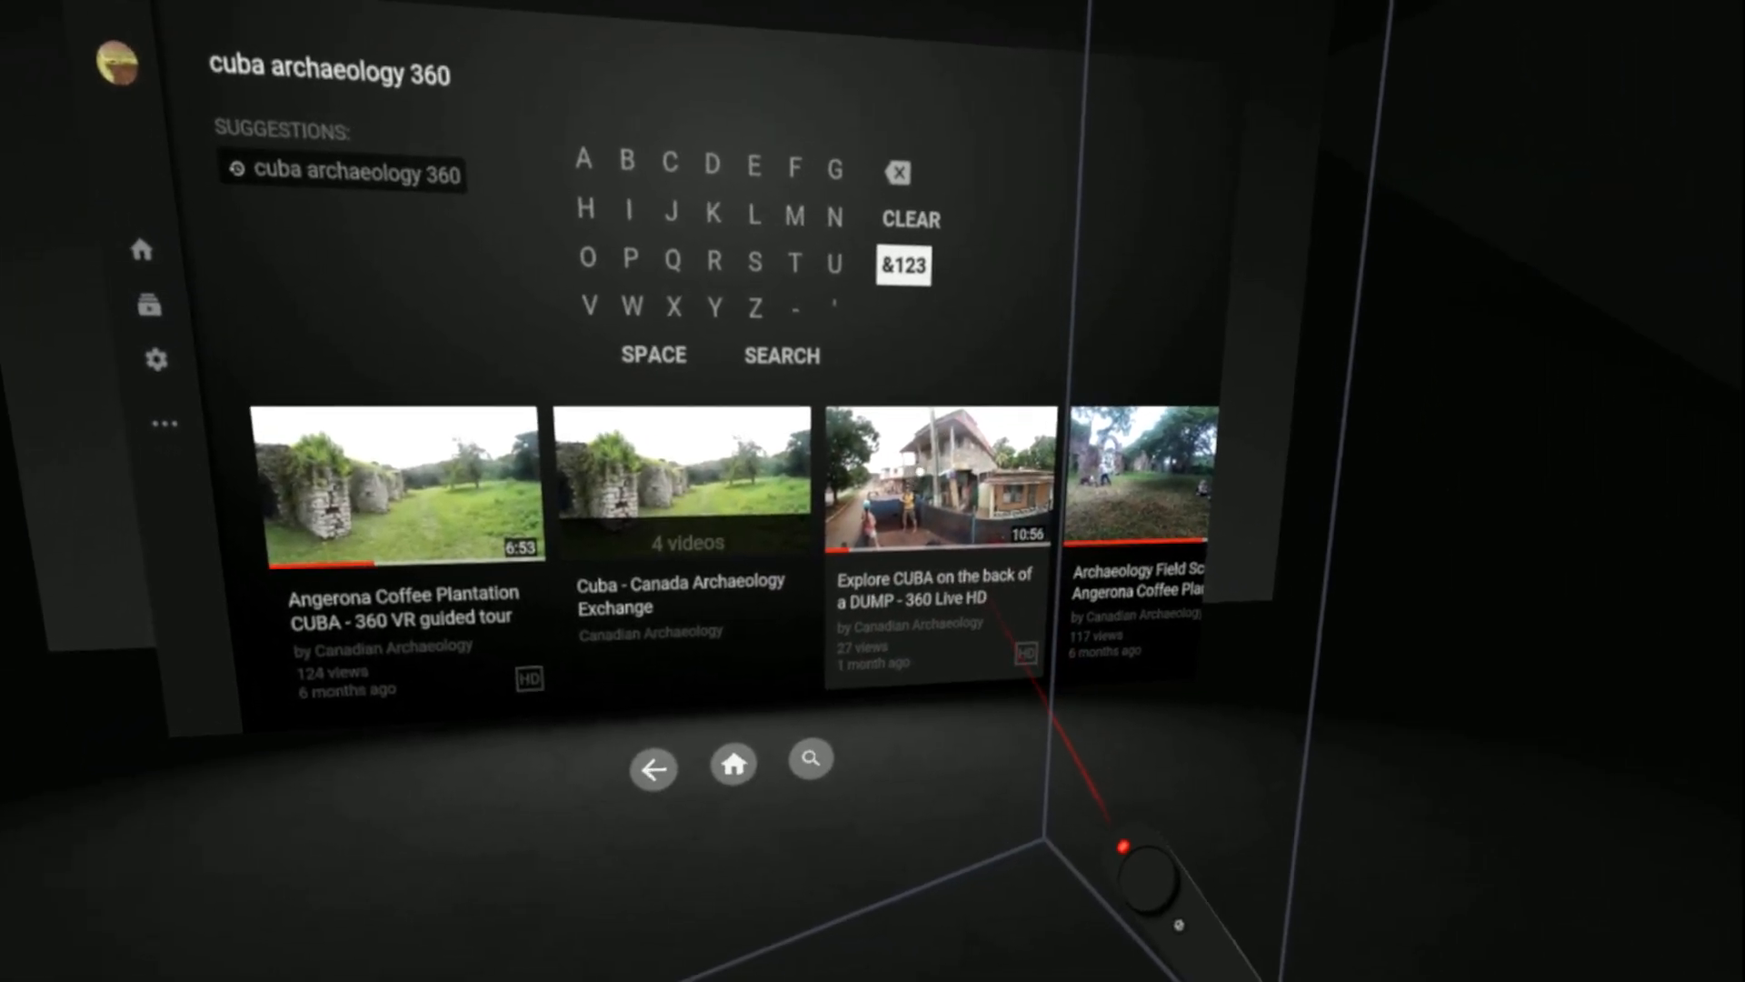
Play 'Explore CUBA on the back of a DUMP - 360 Live HD', then open the VR category.
{"action": "left_click", "coordinate": [938, 481]}
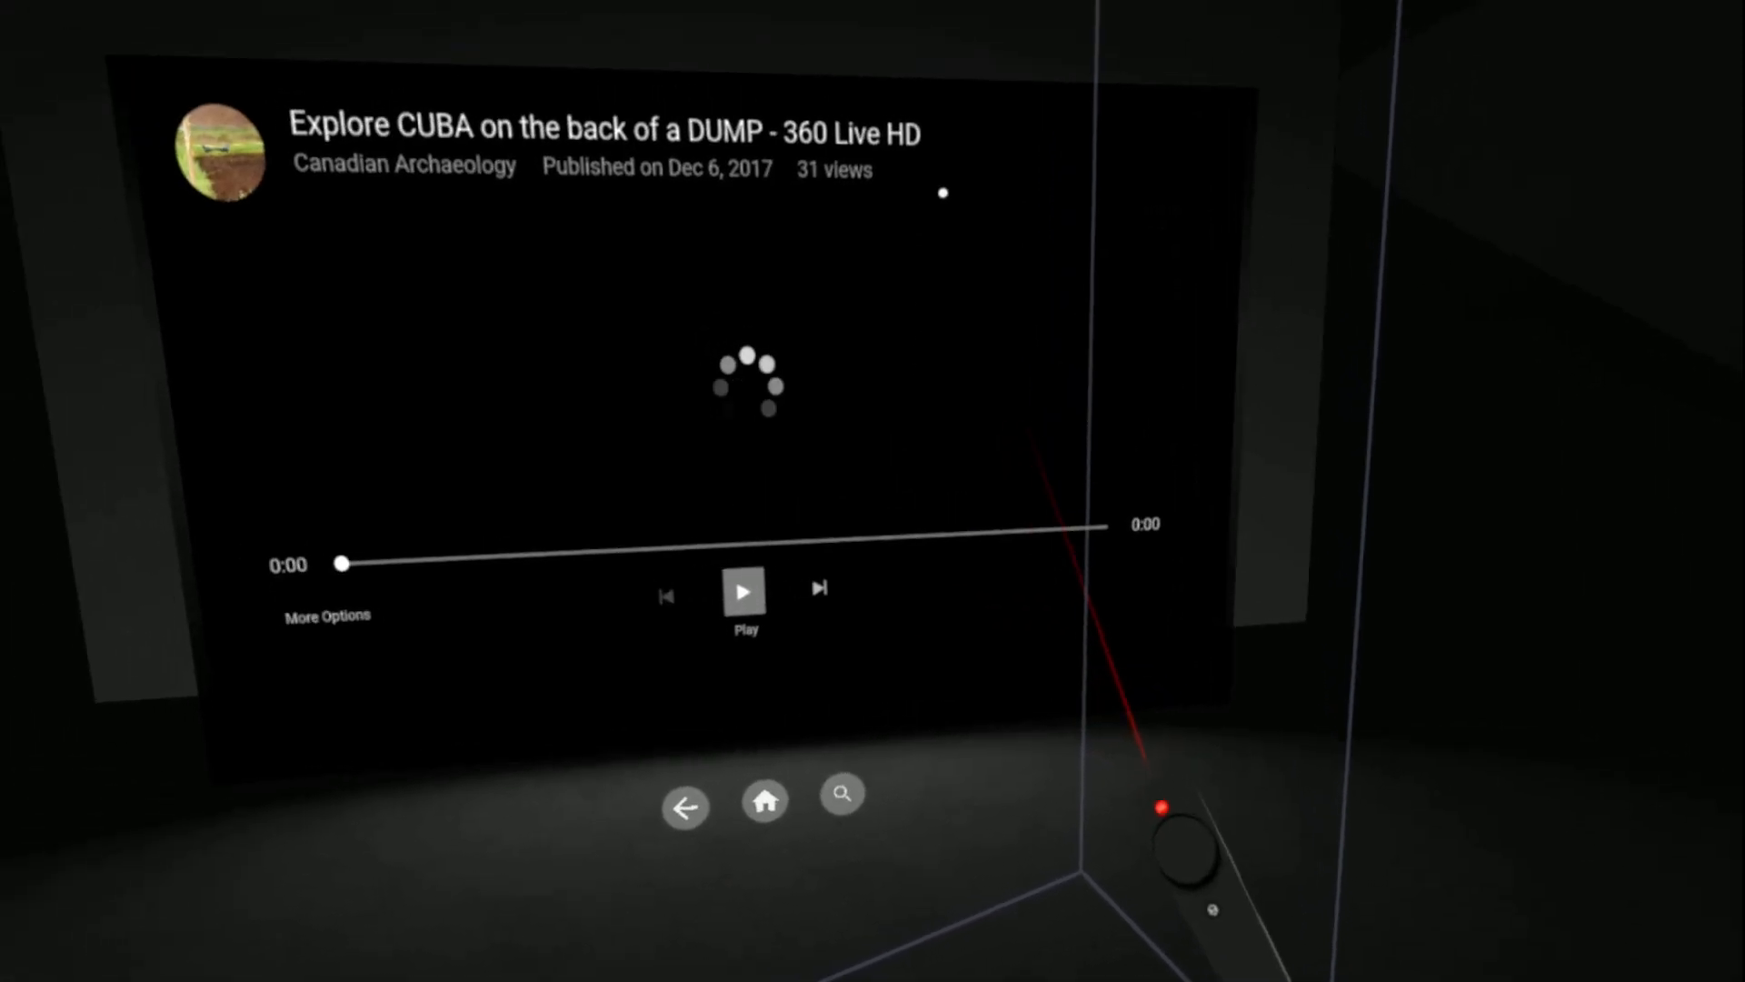
{"action": "left_click", "coordinate": [745, 590]}
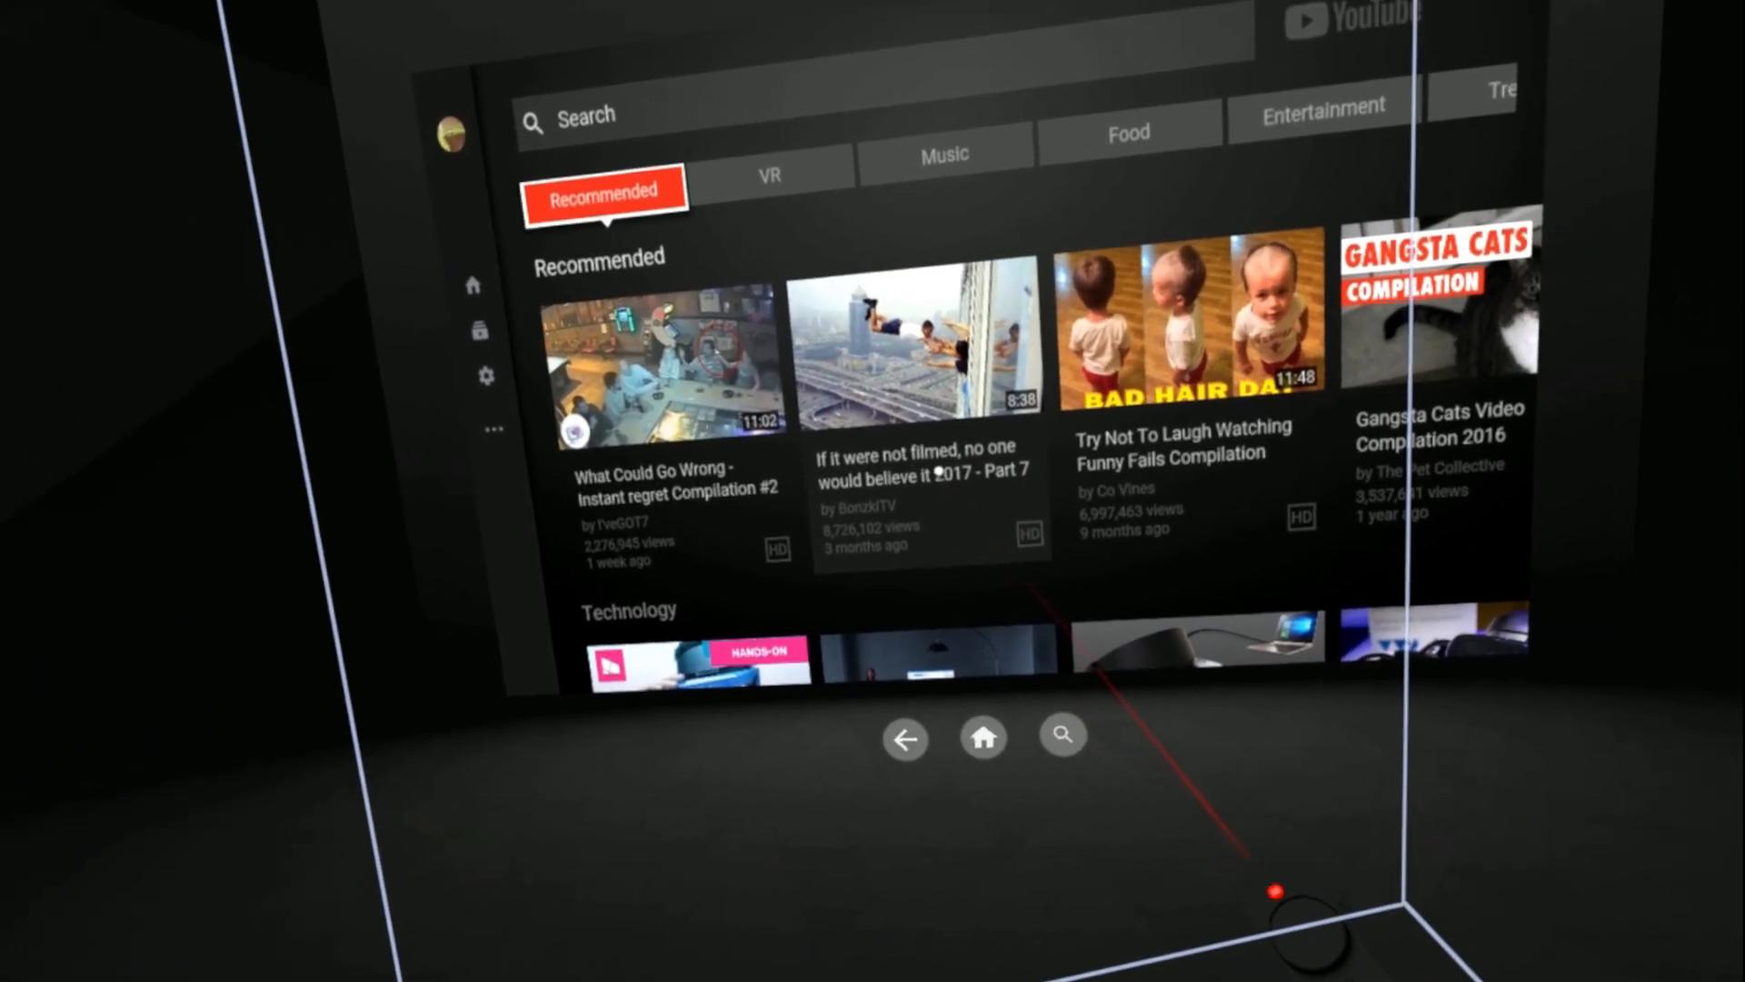
{"action": "left_click", "coordinate": [769, 174]}
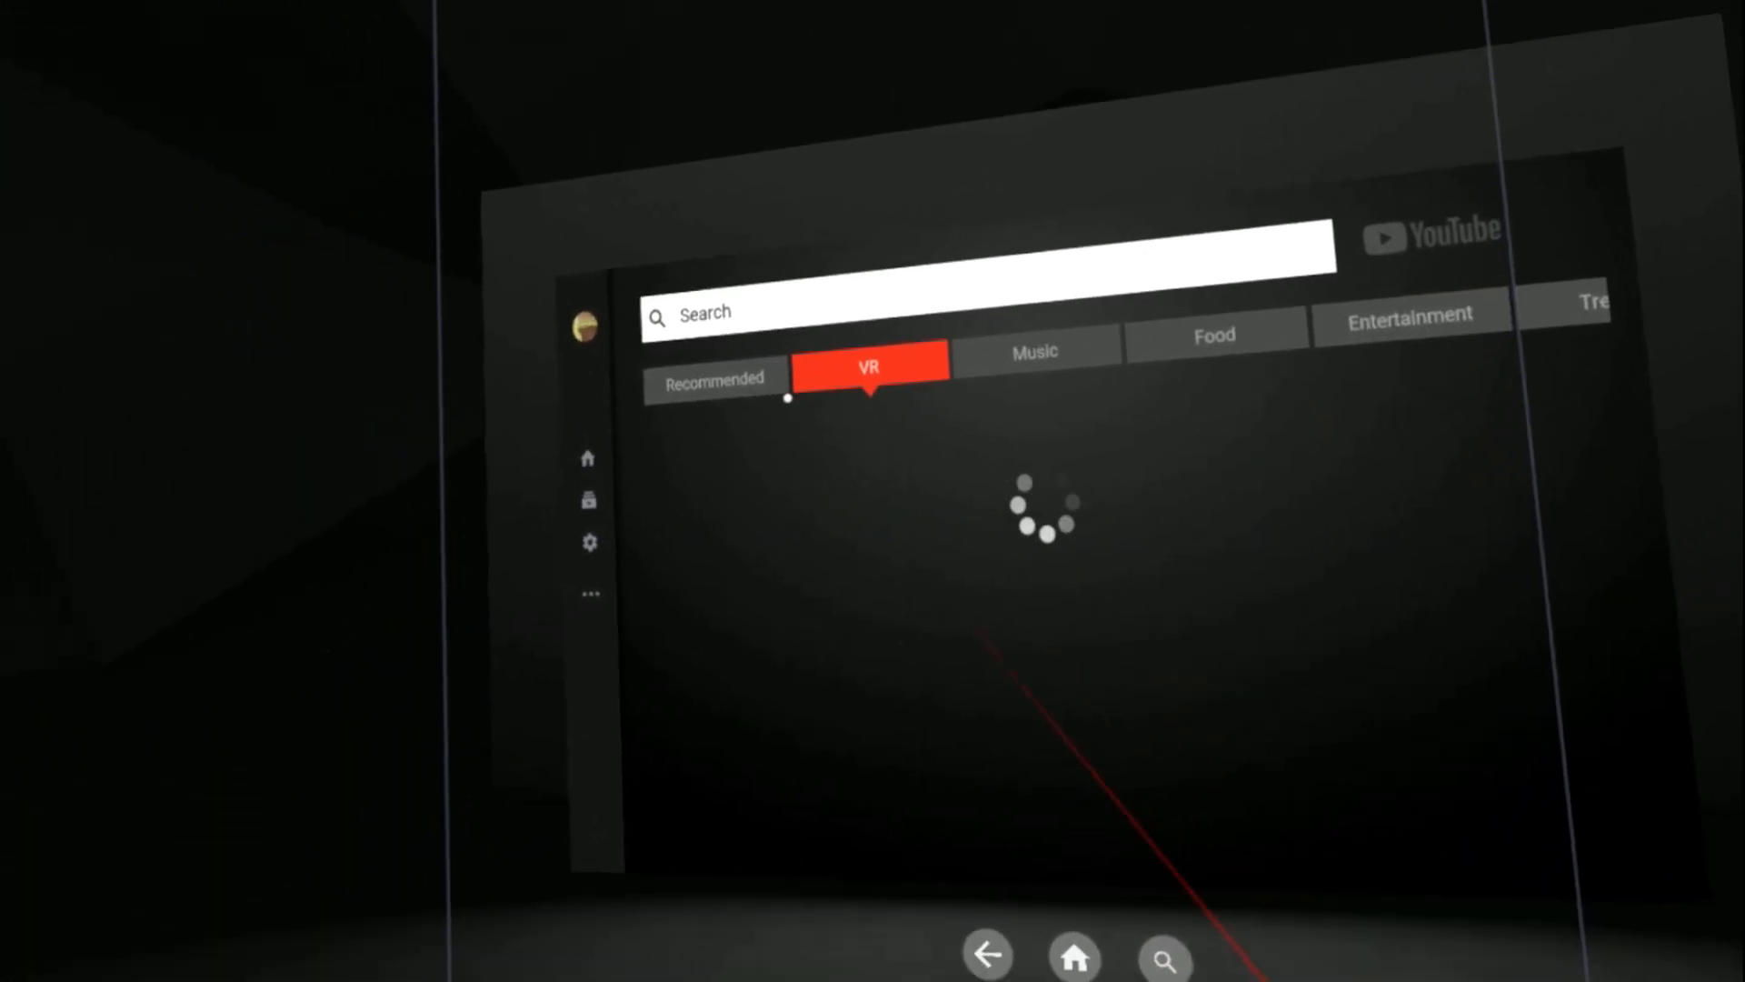